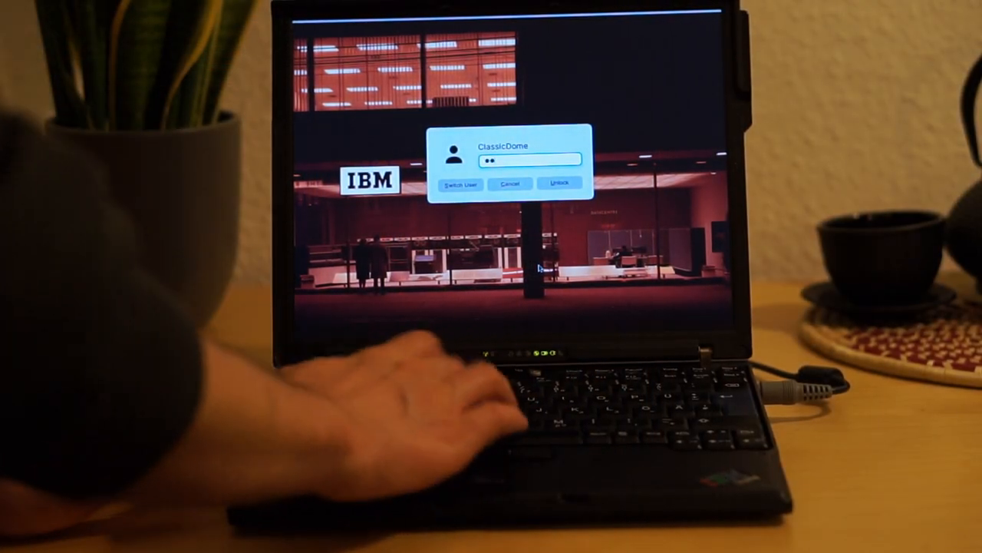
- Unlock the laptop with the password and launch the GeForce NOW client
{"action": "type", "text": "password"}
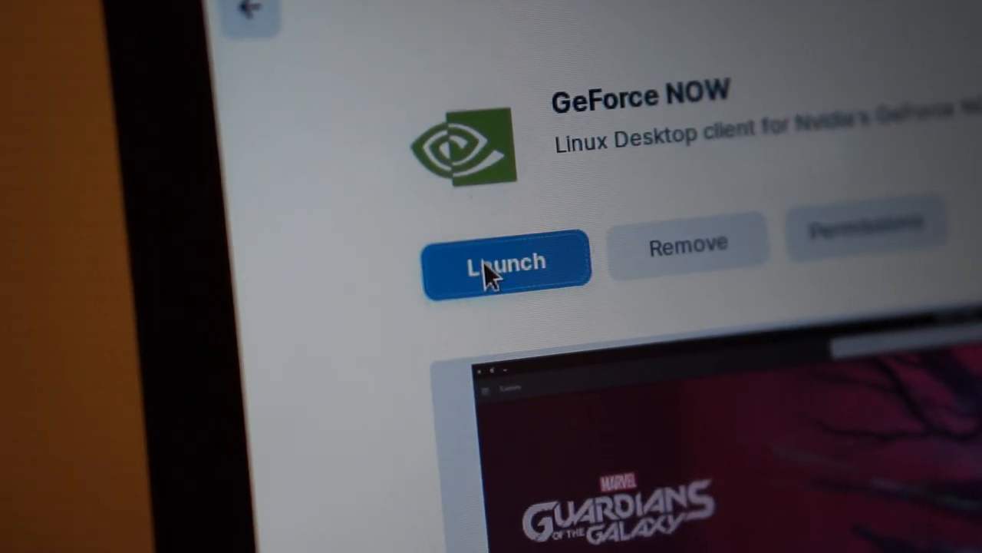
{"action": "left_click", "coordinate": [507, 261]}
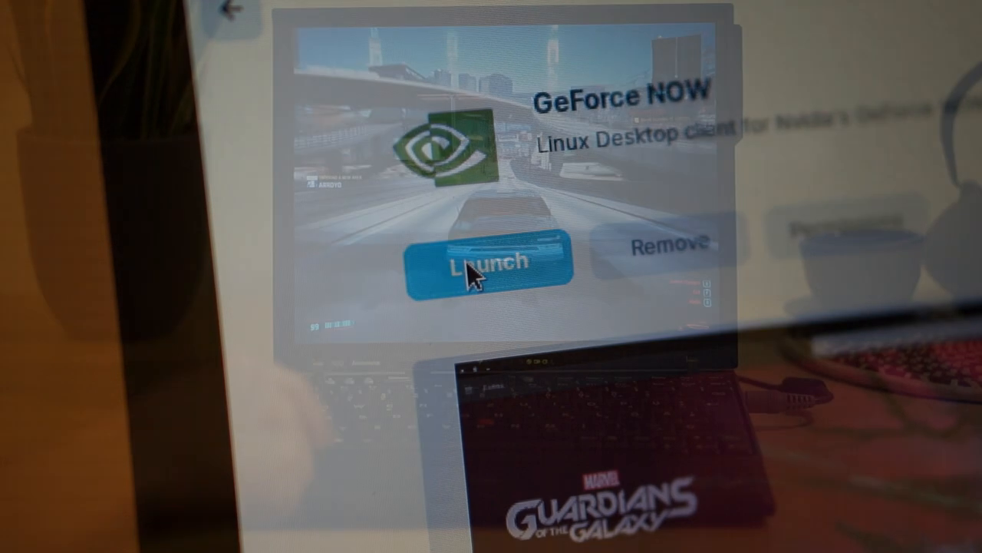
{"action": "left_click", "coordinate": [489, 259]}
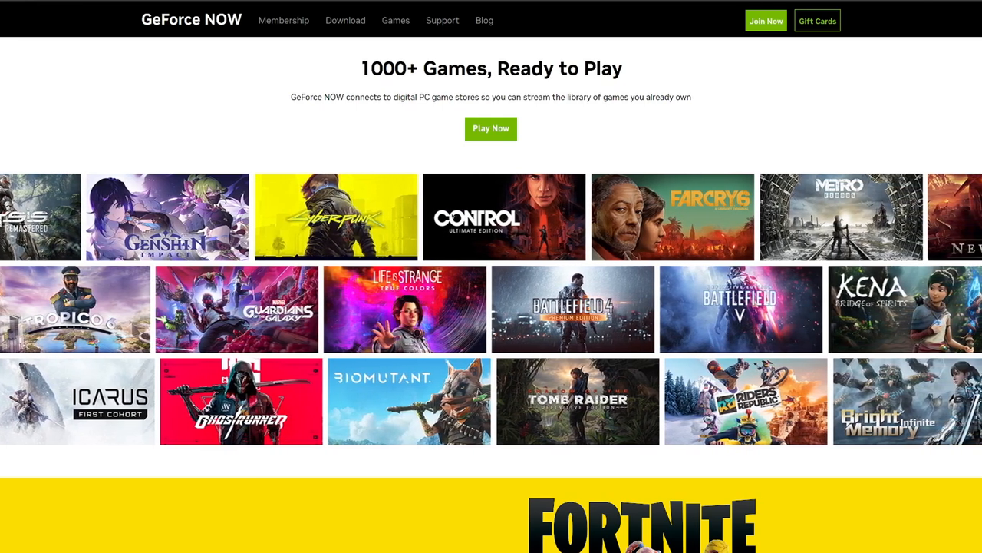
- Scroll the GeForce NOW homepage down to 'Cloud Gaming on All Your Devices'
{"action": "scroll", "scroll_direction": "down", "scroll_amount": 3}
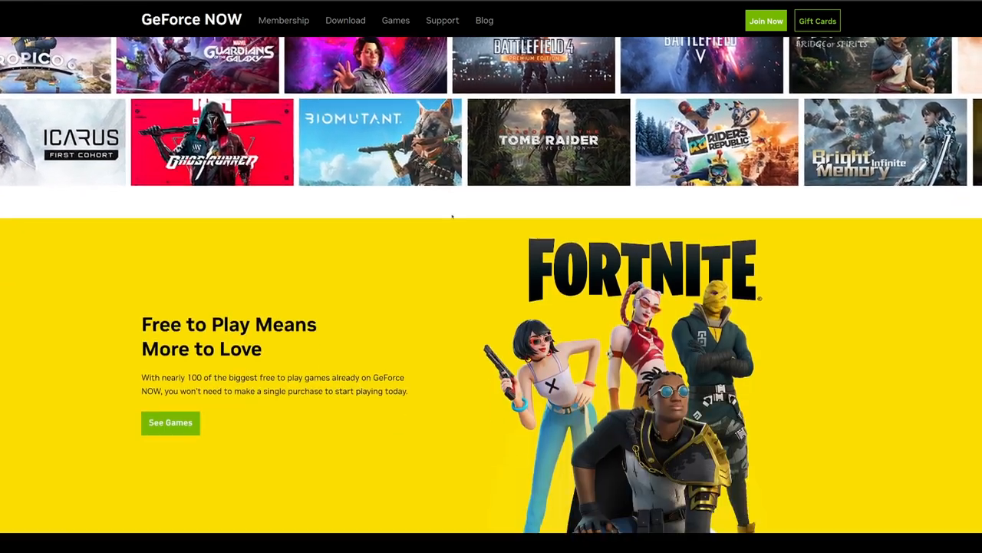
{"action": "scroll", "scroll_direction": "down", "scroll_amount": 3}
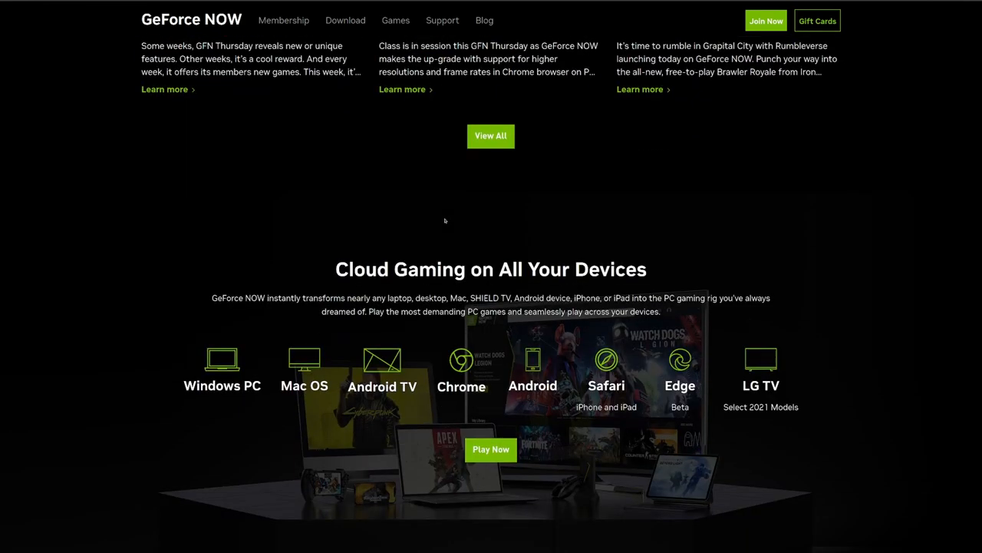
{"action": "scroll", "scroll_direction": "down", "scroll_amount": 3}
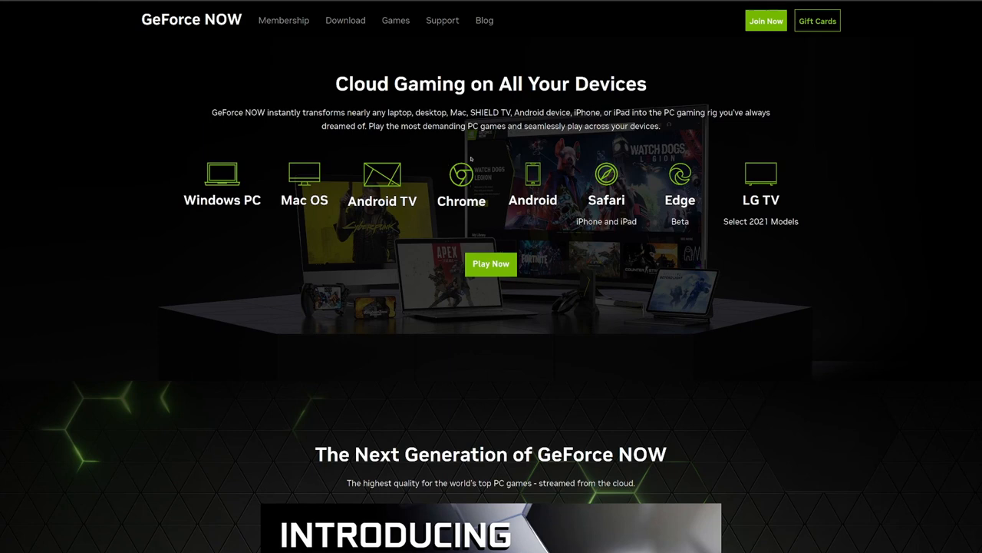
{"action": "mouse_move", "coordinate": [486, 190]}
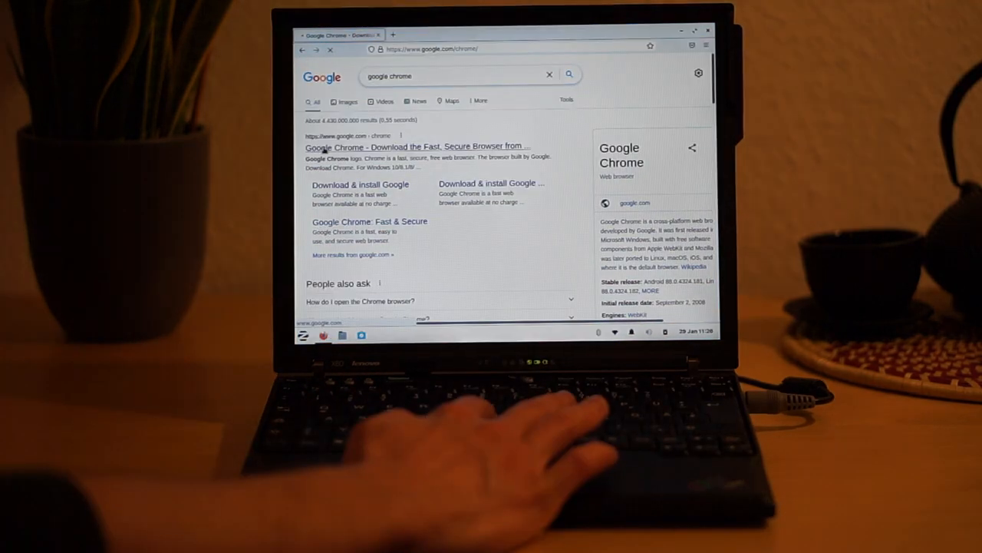
- Open the 'Google Chrome - Download the Fast, Secure Browser' result
{"action": "left_click", "coordinate": [417, 146]}
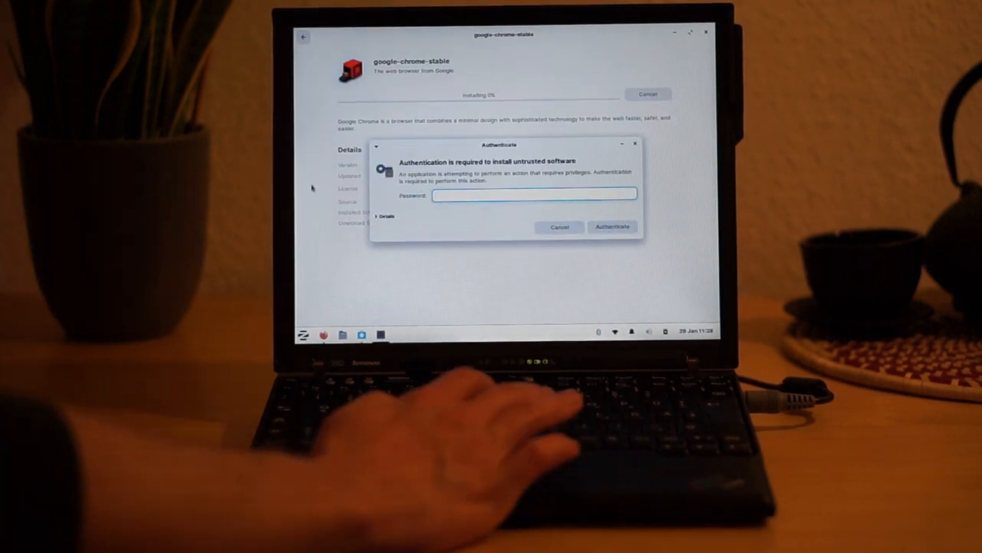
- Authenticate the google-chrome-stable package installation
{"action": "left_click", "coordinate": [612, 227]}
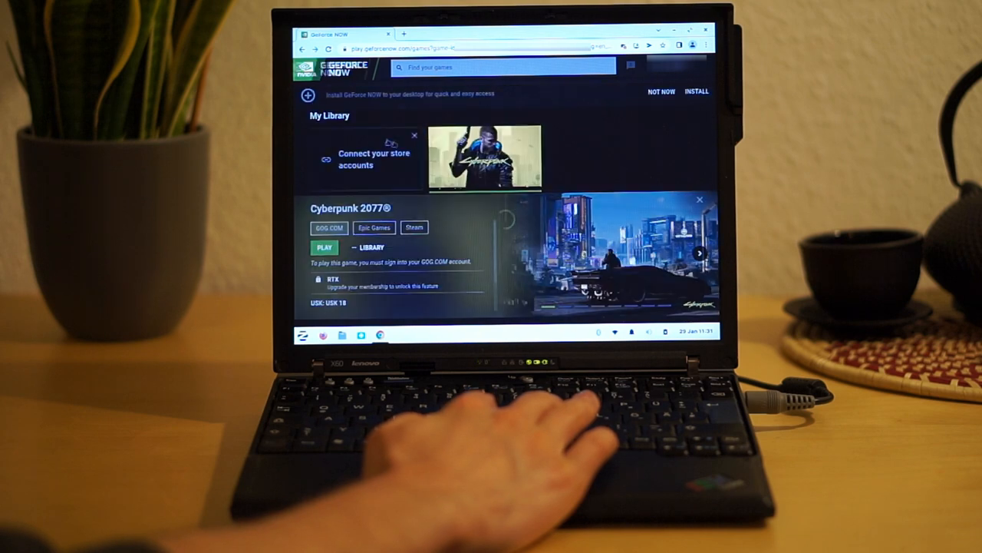
- Review the GeForce NOW membership and streaming quality settings
{"action": "left_click", "coordinate": [305, 69]}
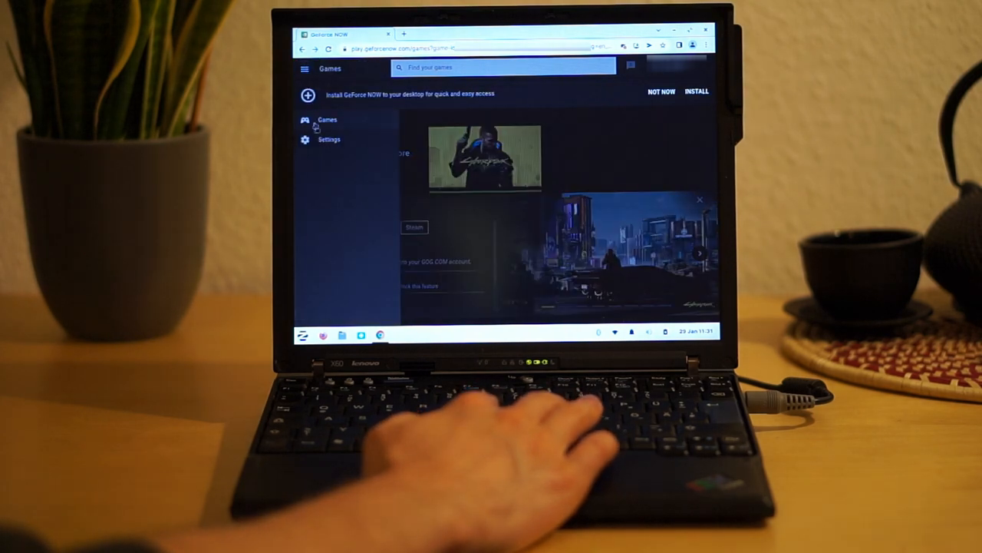
{"action": "left_click", "coordinate": [329, 139]}
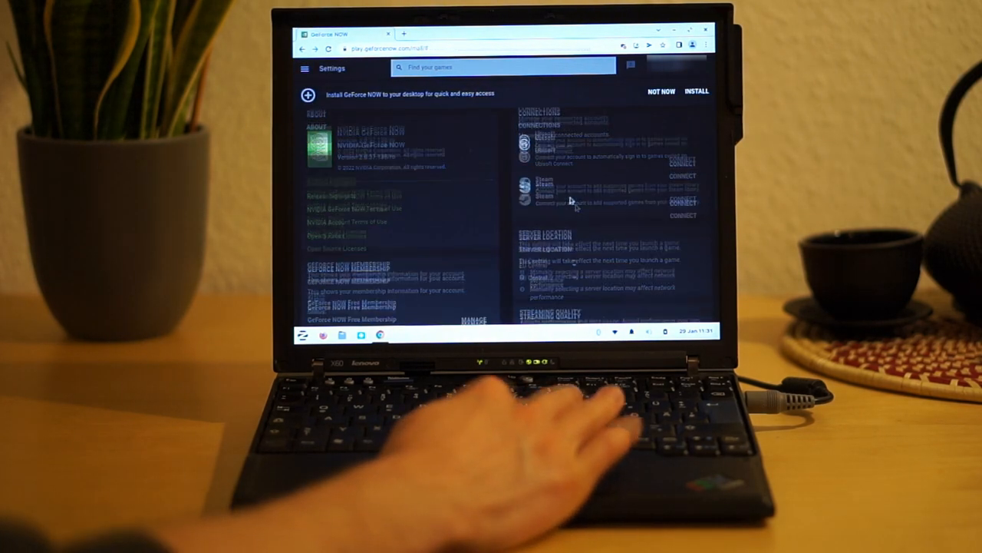
{"action": "scroll", "scroll_direction": "down", "scroll_amount": 3}
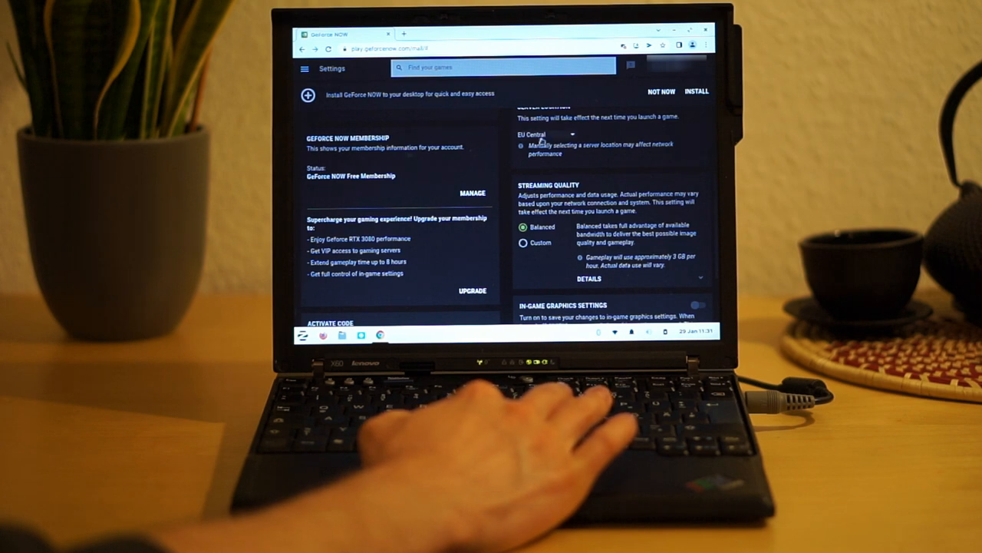
- Return to the library and launch Cyberpunk 2077 with PLAY
{"action": "left_click", "coordinate": [522, 243]}
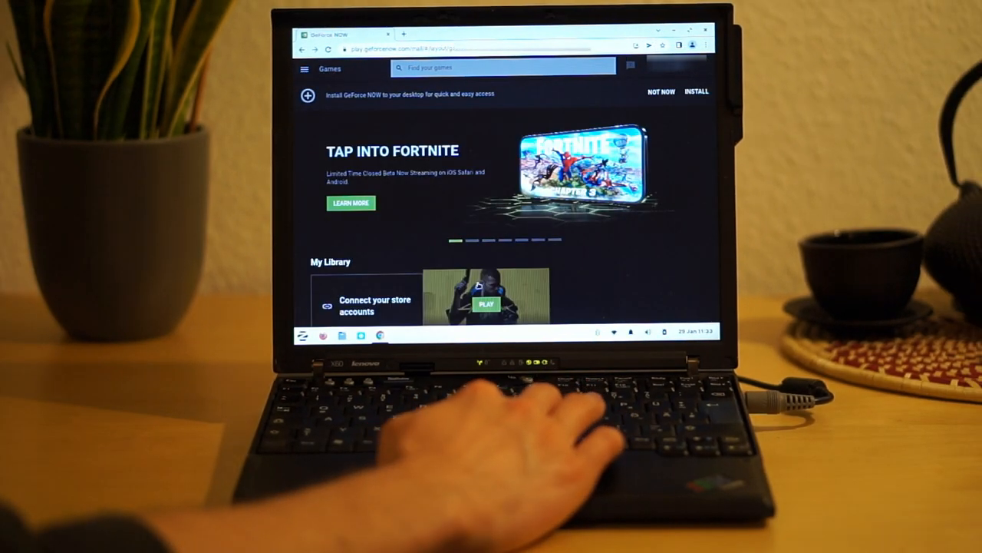
{"action": "scroll", "scroll_direction": "down", "scroll_amount": 3}
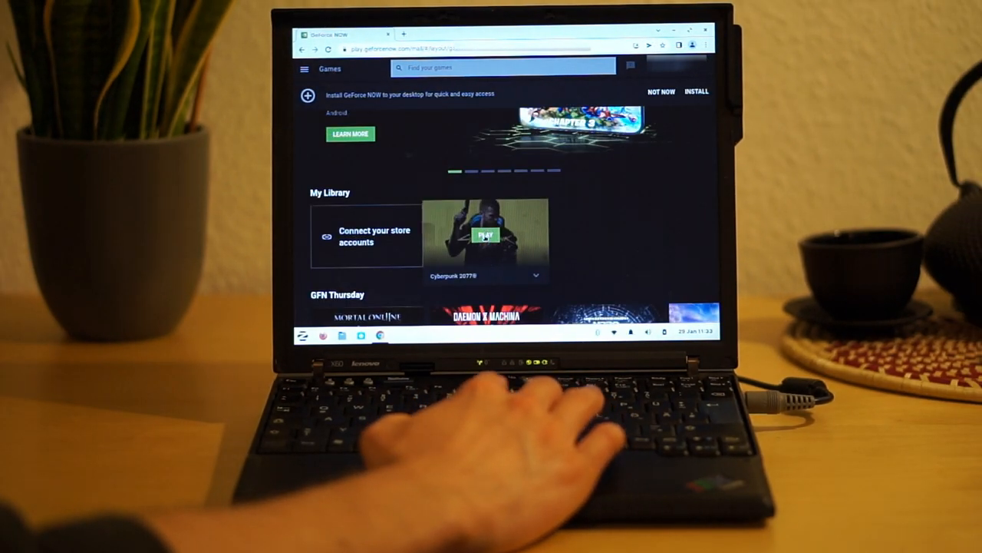
{"action": "left_click", "coordinate": [485, 235]}
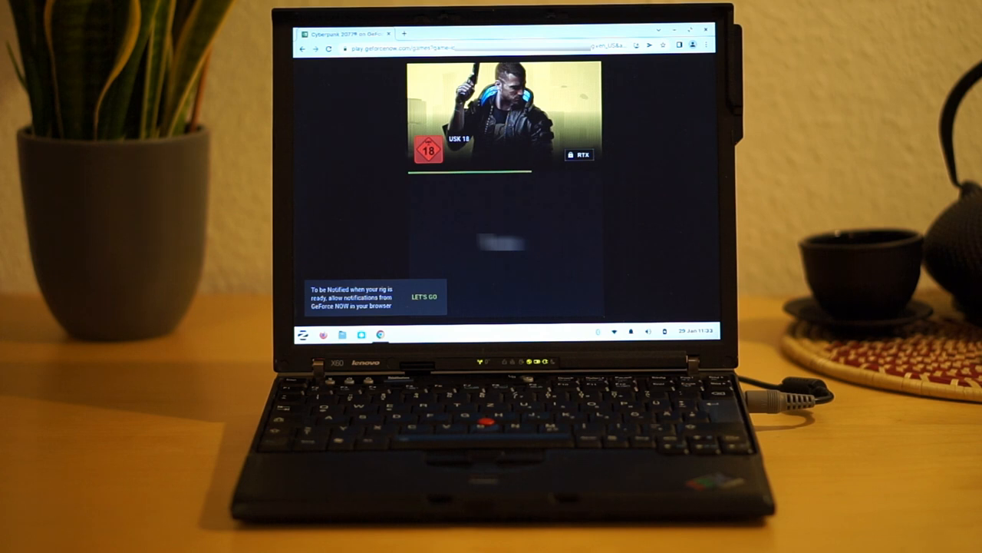
- Accept the notification prompt and continue into the Cyberpunk 2077 stream in fullscreen
{"action": "left_click", "coordinate": [424, 296]}
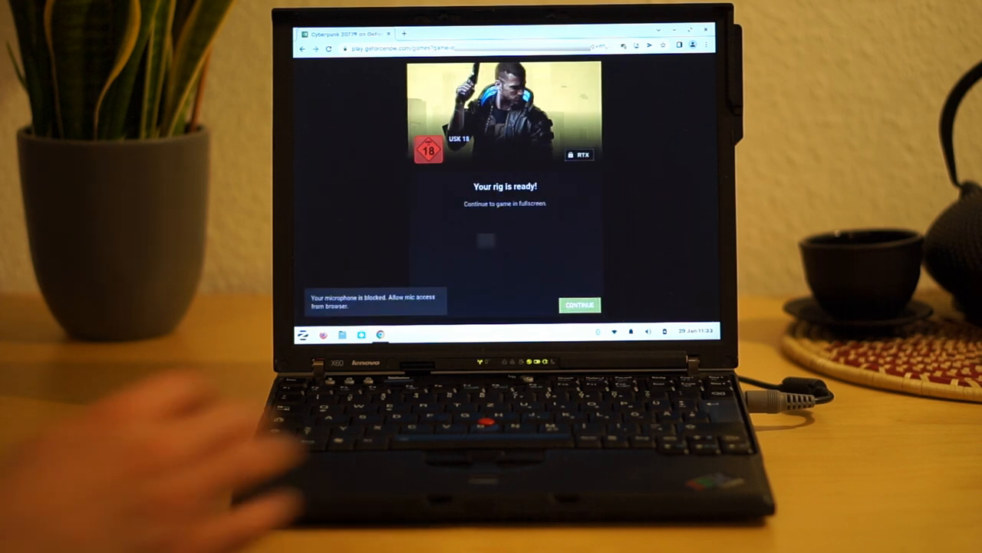
{"action": "left_click", "coordinate": [579, 304]}
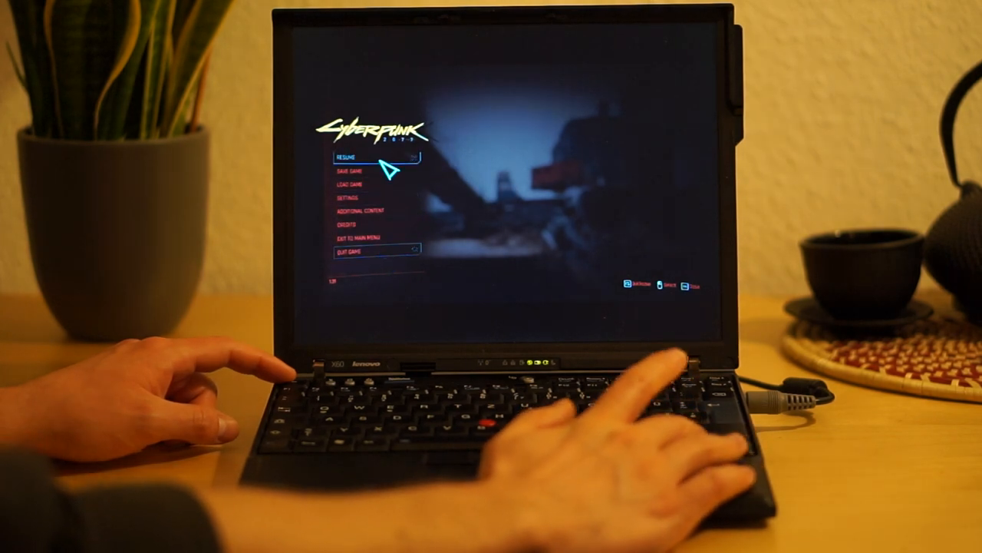
{"action": "left_click", "coordinate": [352, 198]}
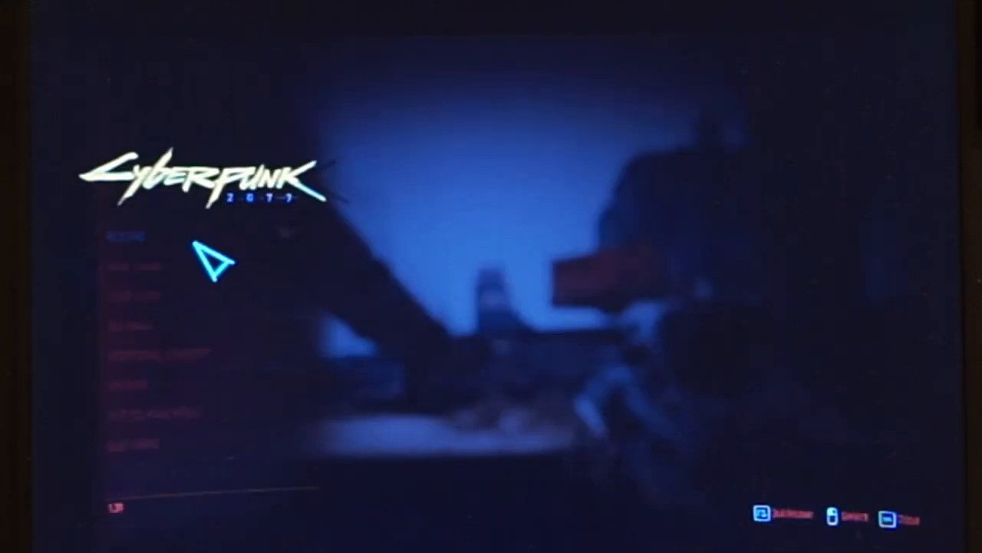
{"action": "mouse_move", "coordinate": [234, 467]}
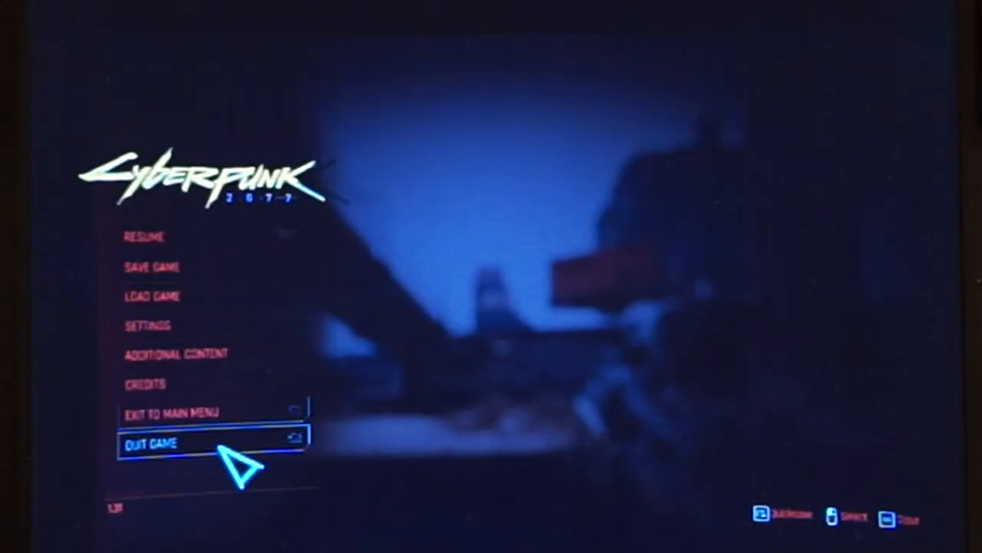